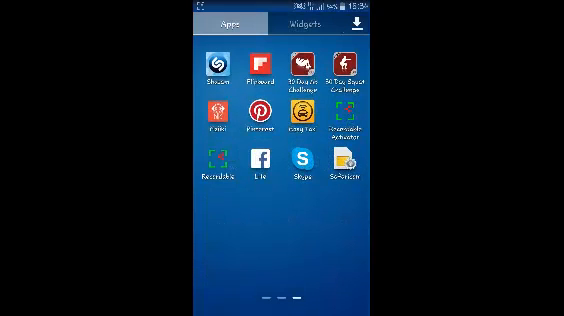
# Launch Skype from the app drawer to reach the recent conversations list
pyautogui.click(300, 165)
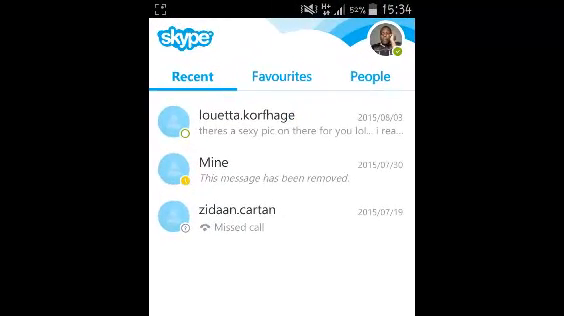
# Open your own Skype profile page from the top-right profile picture
pyautogui.click(385, 38)
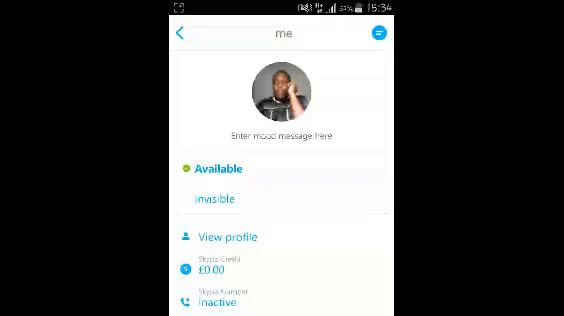
pyautogui.click(222, 237)
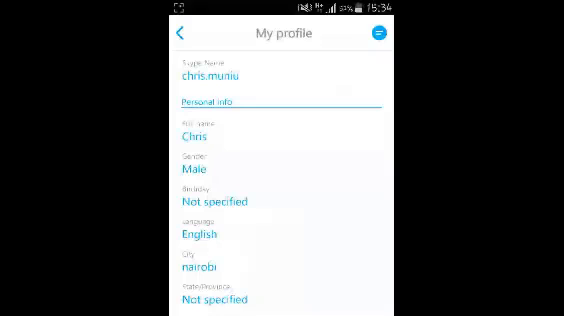
pyautogui.click(200, 135)
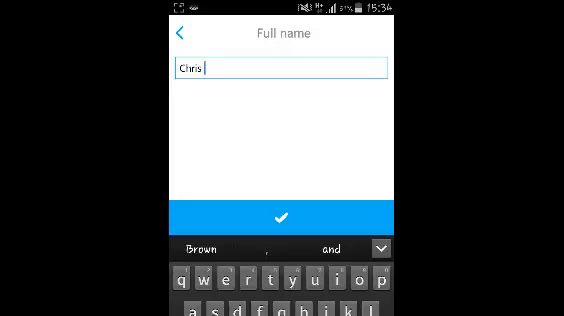
pyautogui.write('Mur')
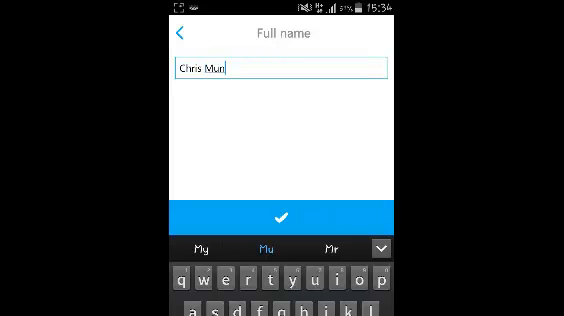
pyautogui.write('u')
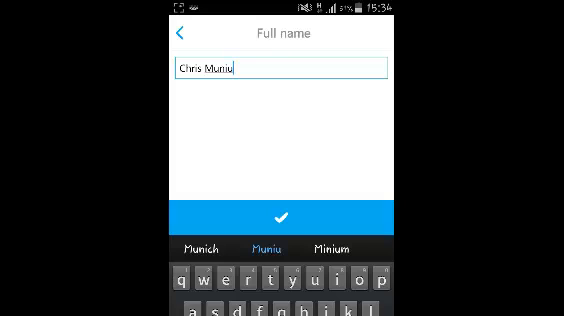
pyautogui.click(281, 219)
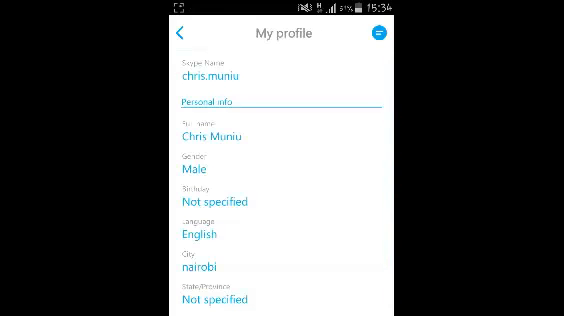